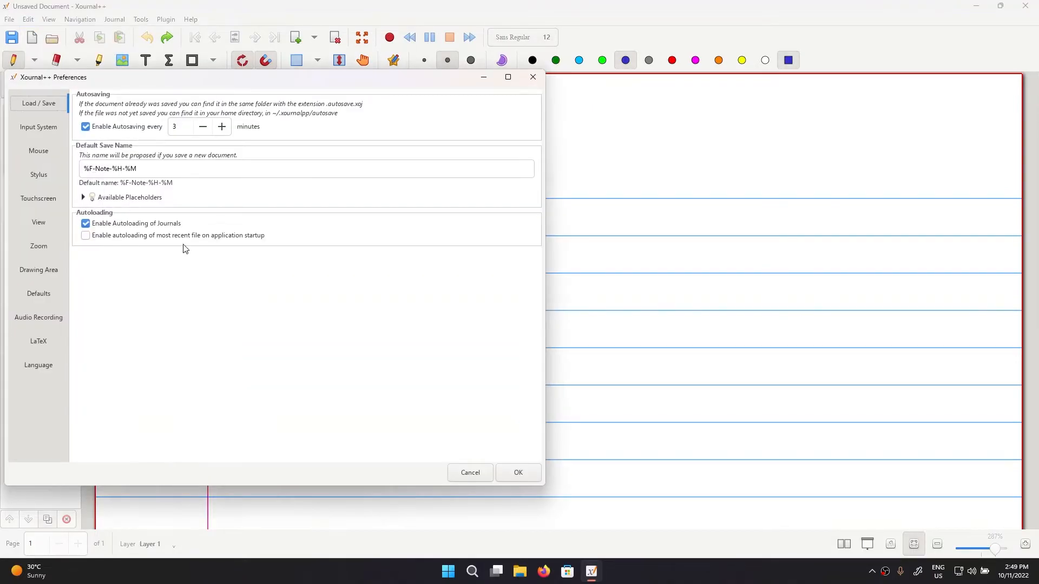
Set stylus Button 1, Button 2 and Eraser to 'Tool - don't change' and confirm.
{"action": "left_click", "coordinate": [38, 174]}
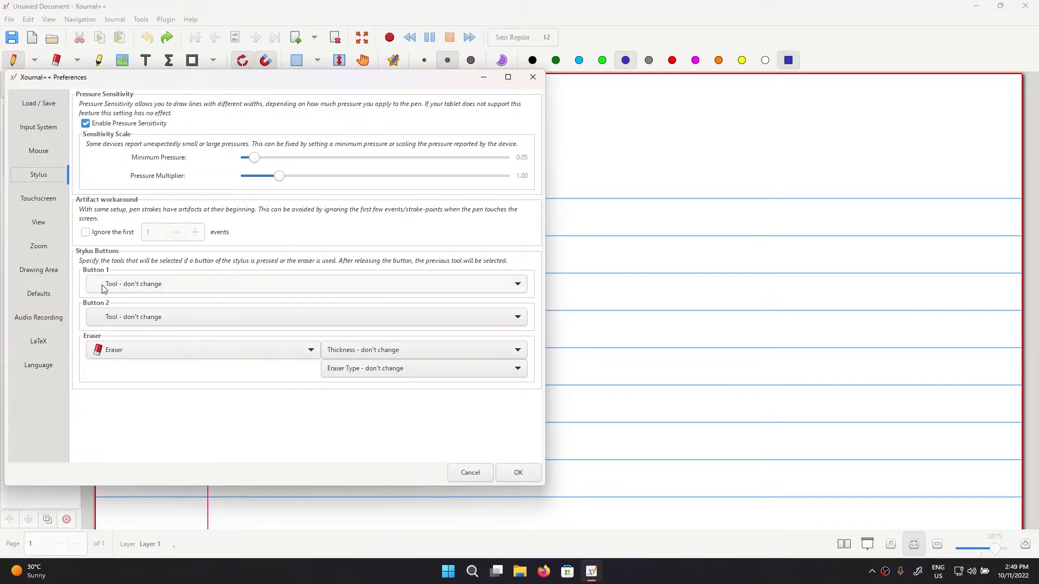
{"action": "mouse_move", "coordinate": [123, 304]}
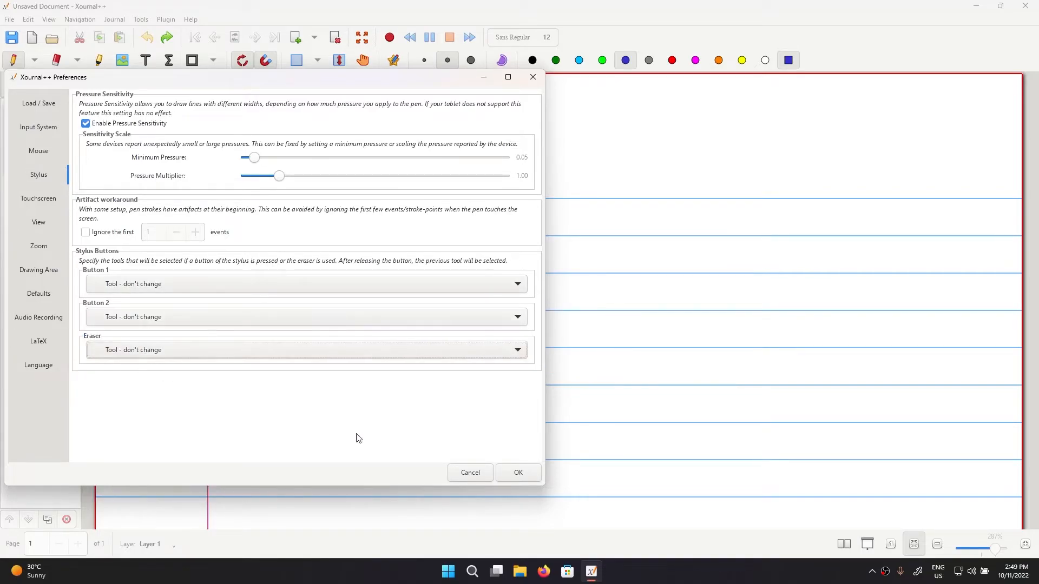
{"action": "left_click", "coordinate": [471, 571]}
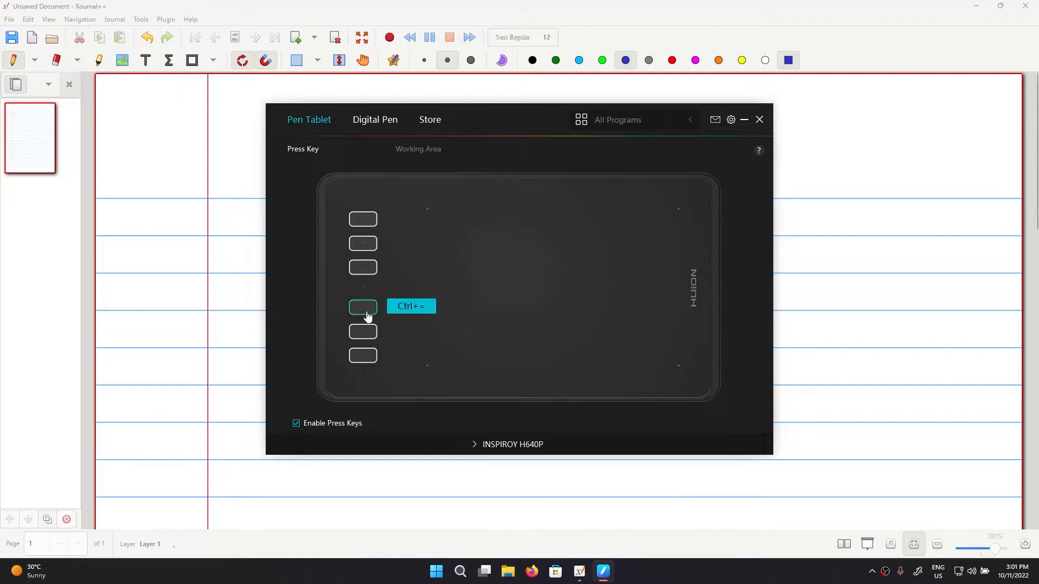
{"action": "mouse_move", "coordinate": [652, 122]}
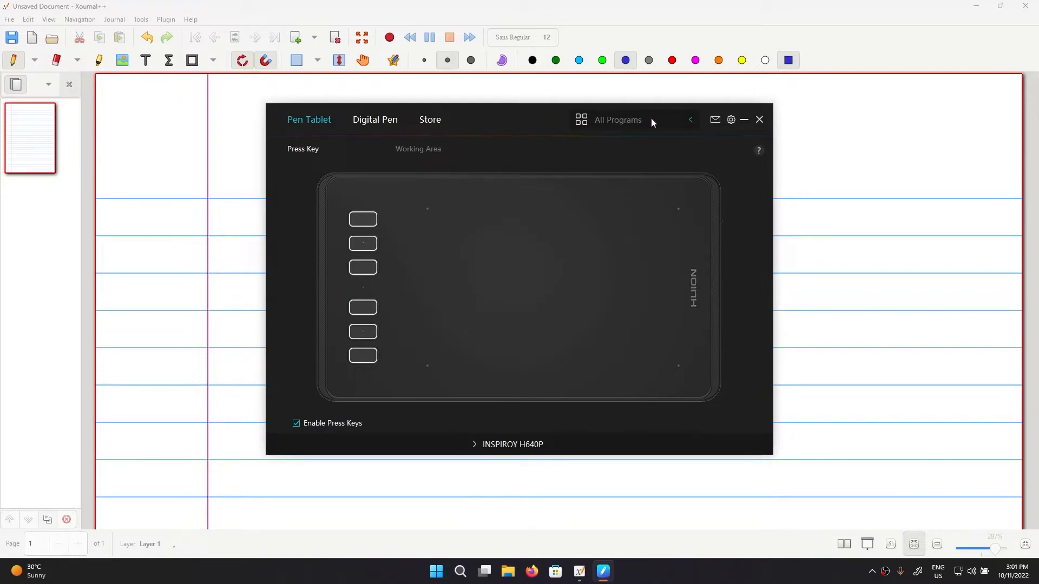
Add xournalpp as a program profile in the Huion driver and view its pen settings.
{"action": "left_click", "coordinate": [580, 121]}
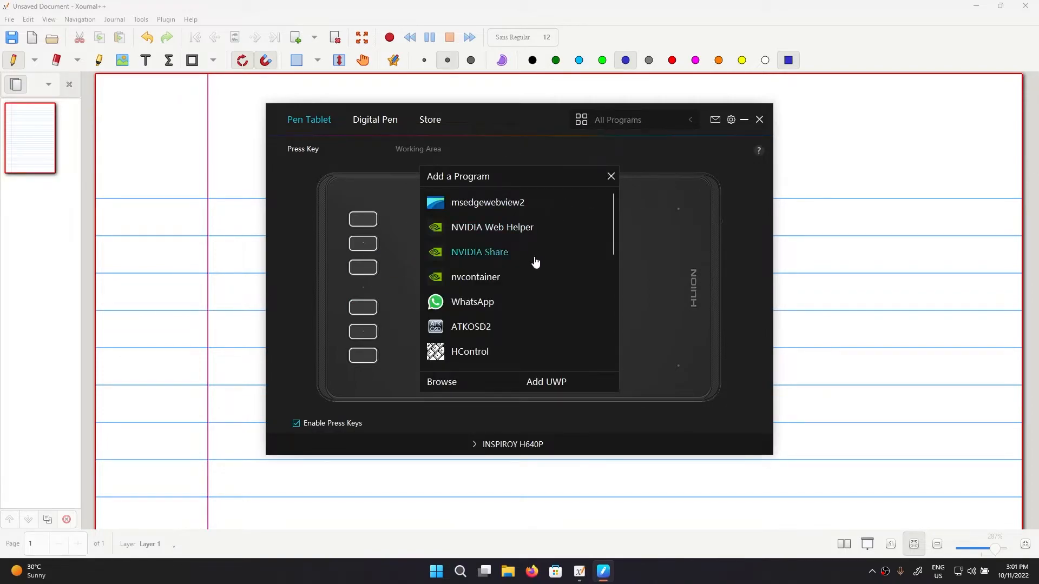
{"action": "scroll", "scroll_direction": "down", "scroll_amount": 3}
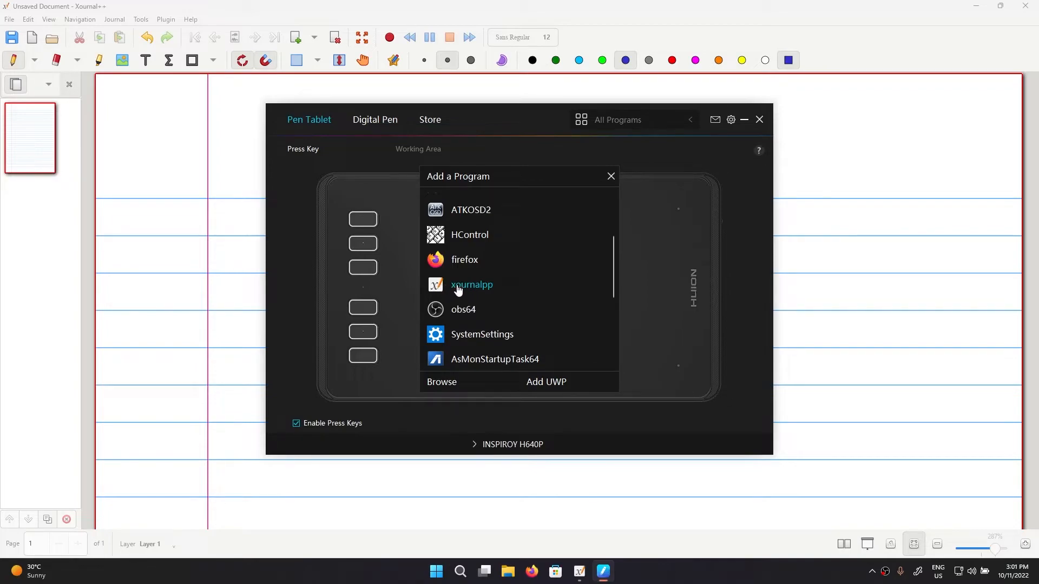
{"action": "left_click", "coordinate": [609, 176]}
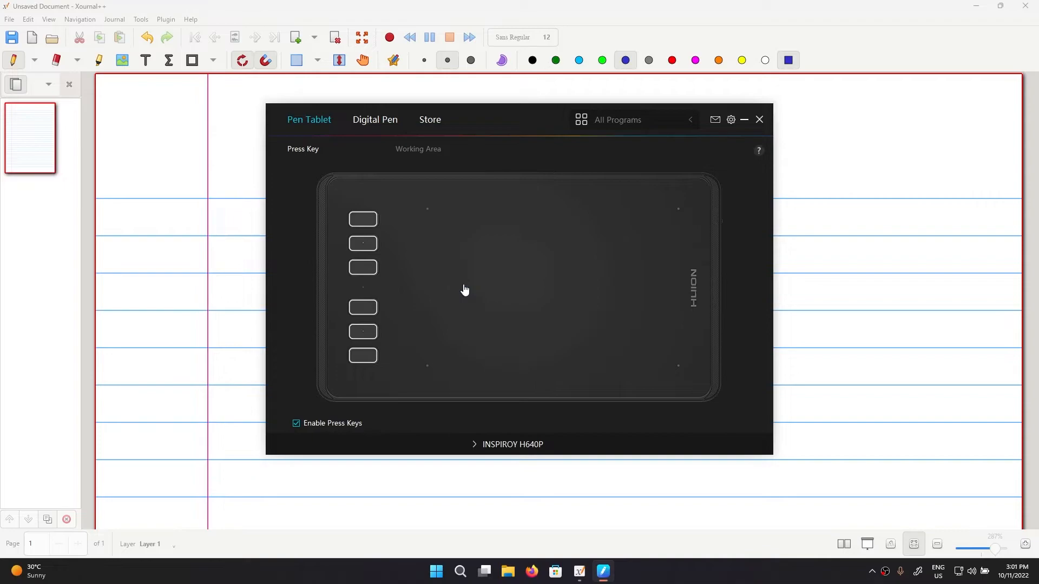
{"action": "left_click", "coordinate": [374, 120]}
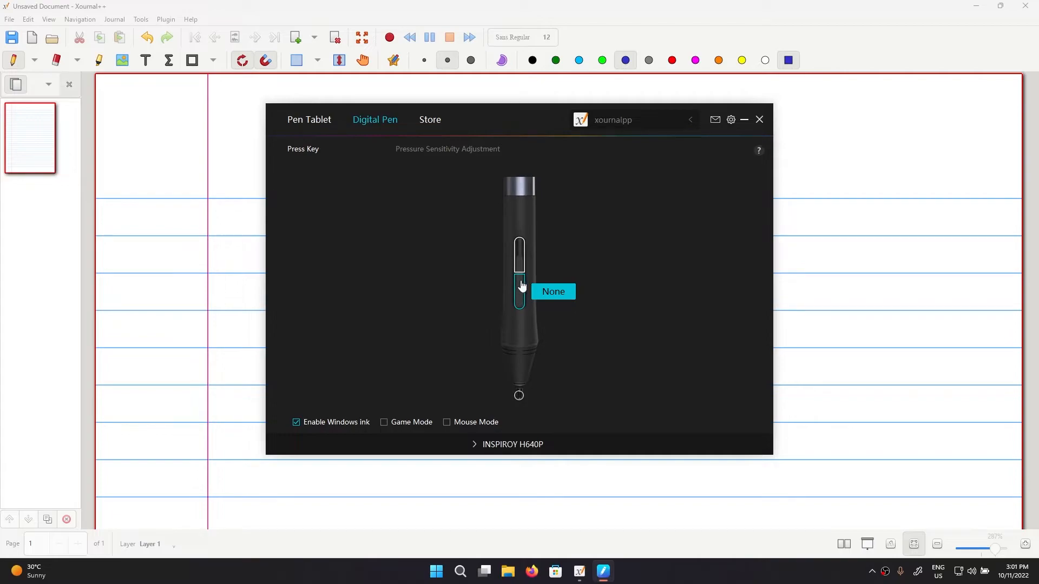
Assign a keystroke action to the lower pen button and toggle Enable Windows Ink.
{"action": "left_click", "coordinate": [553, 291]}
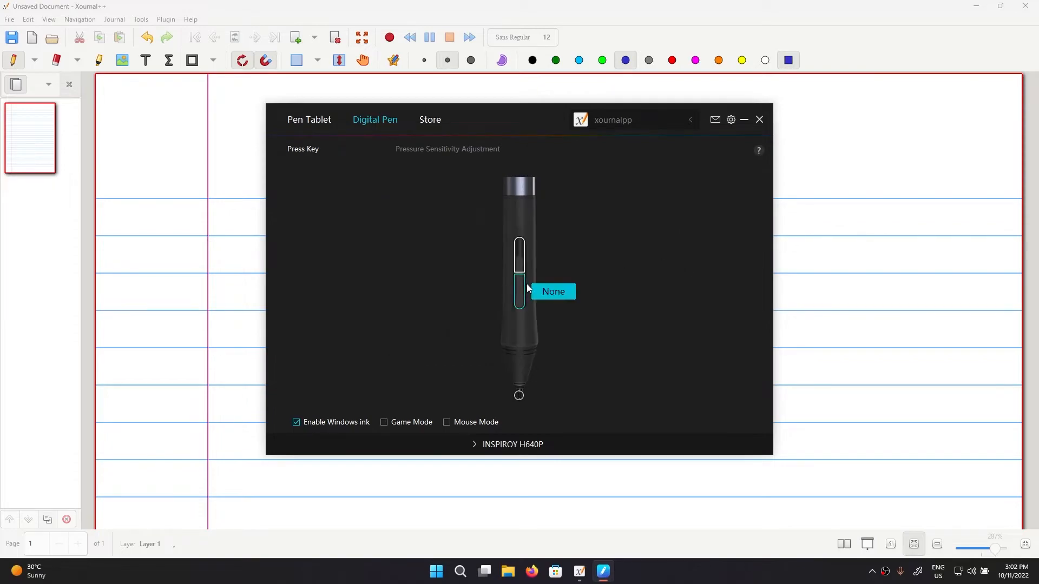
{"action": "left_click", "coordinate": [552, 291]}
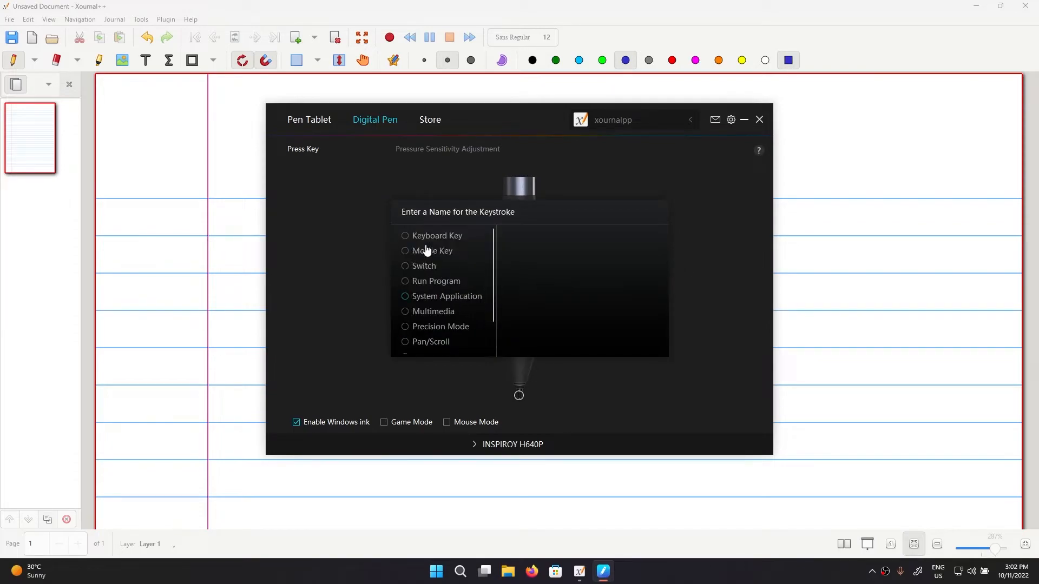
{"action": "left_click", "coordinate": [405, 236]}
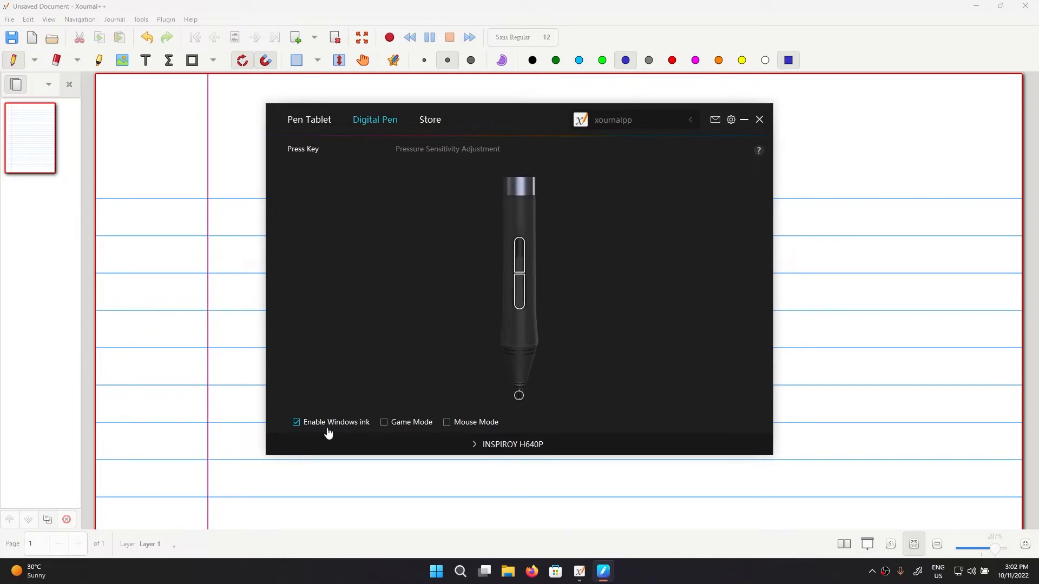
{"action": "mouse_move", "coordinate": [307, 422]}
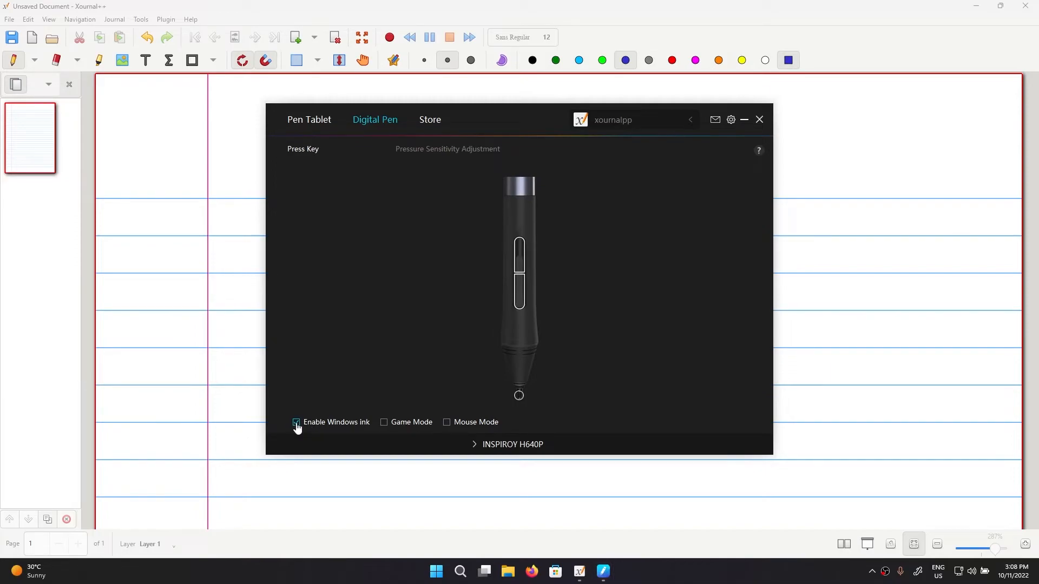
{"action": "left_click", "coordinate": [448, 148]}
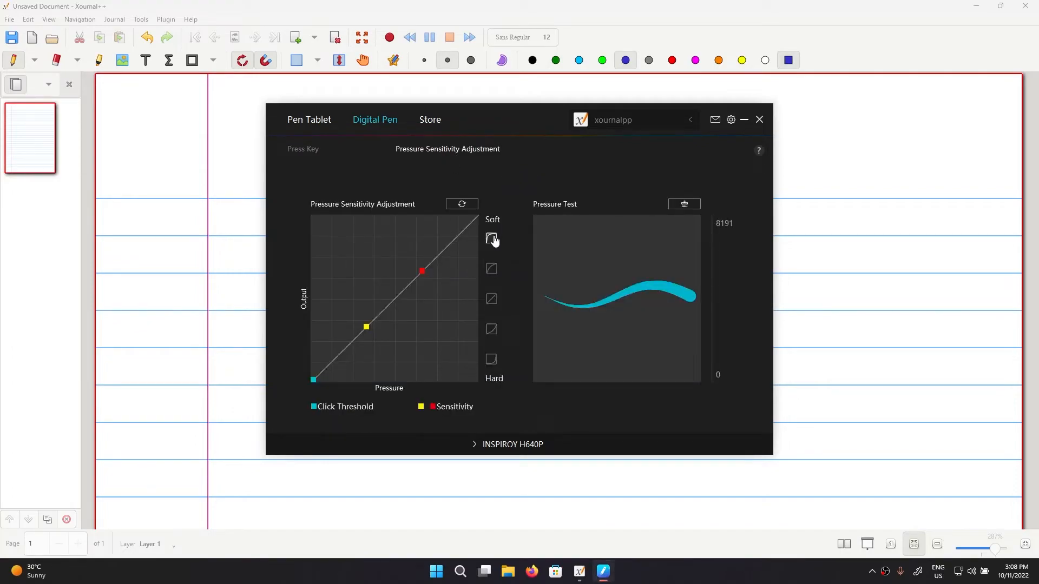
Apply the Soft pressure sensitivity curve to the xournalpp pen, then close the Huion driver.
{"action": "left_click", "coordinate": [492, 238]}
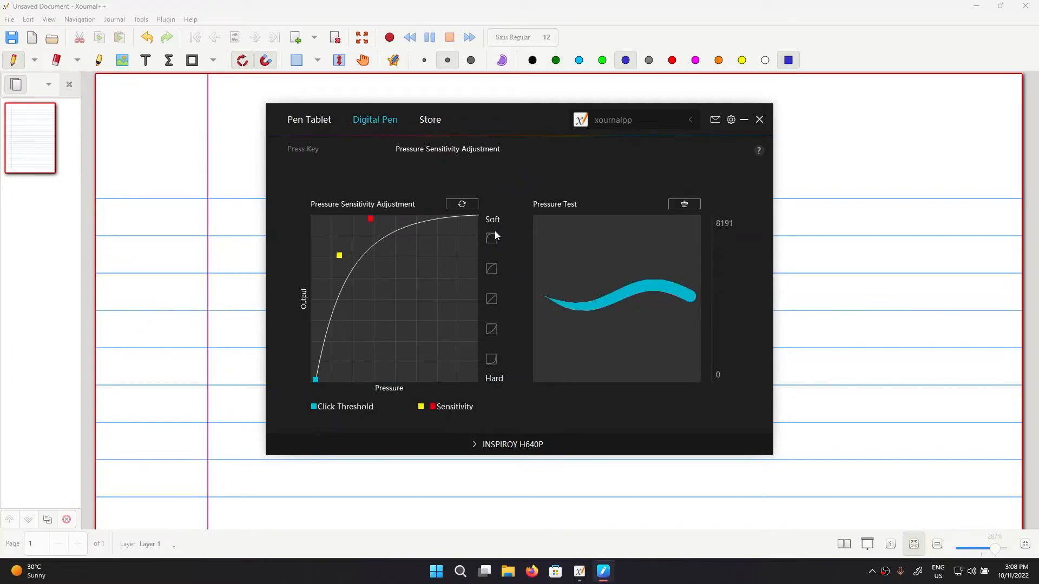
{"action": "mouse_move", "coordinate": [512, 219]}
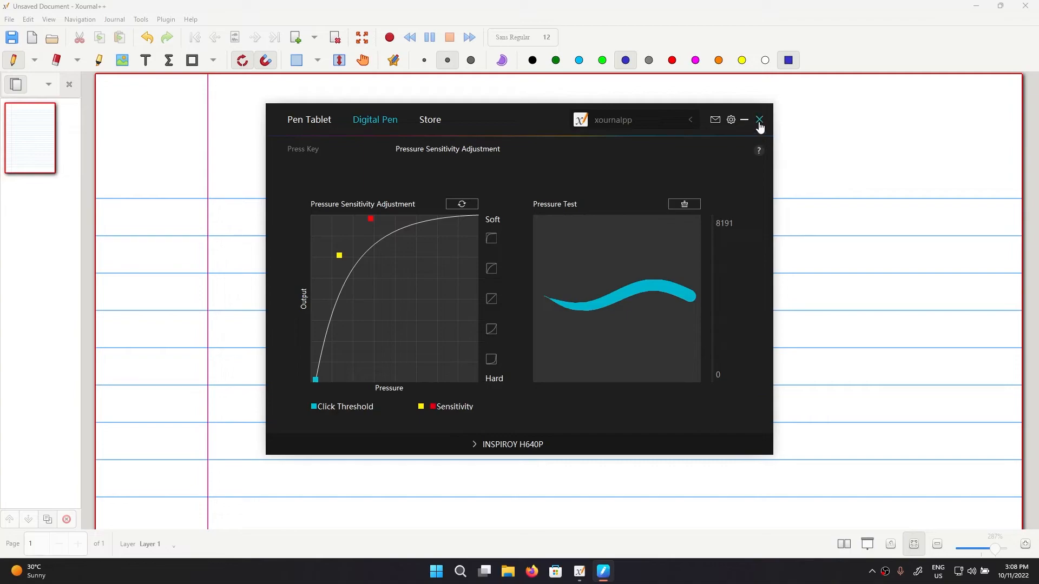
{"action": "left_click", "coordinate": [759, 120]}
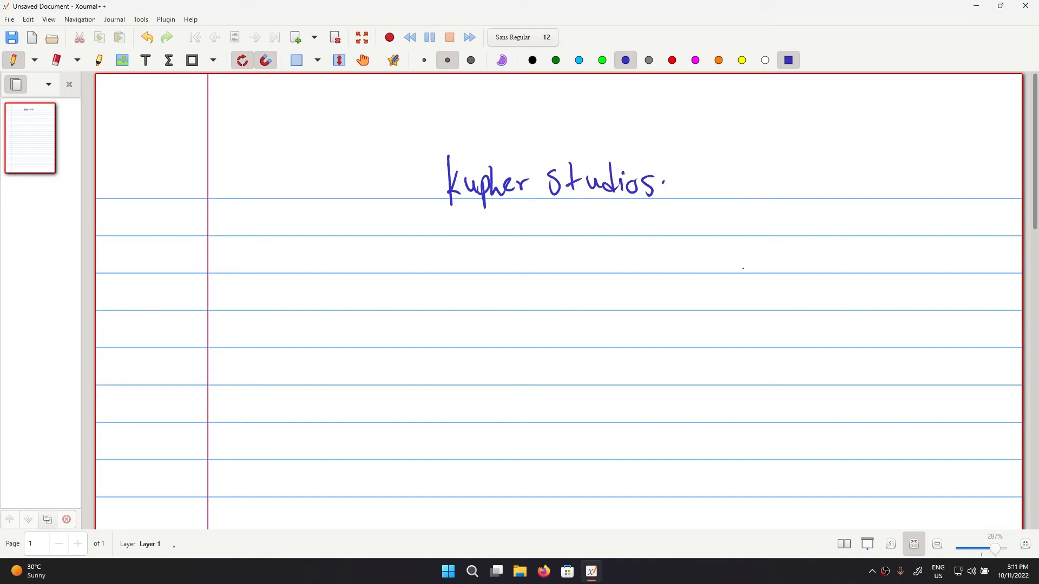
Switch to the Eraser and remove the period after the handwritten 'Kupher Studios'.
{"action": "left_click", "coordinate": [55, 59]}
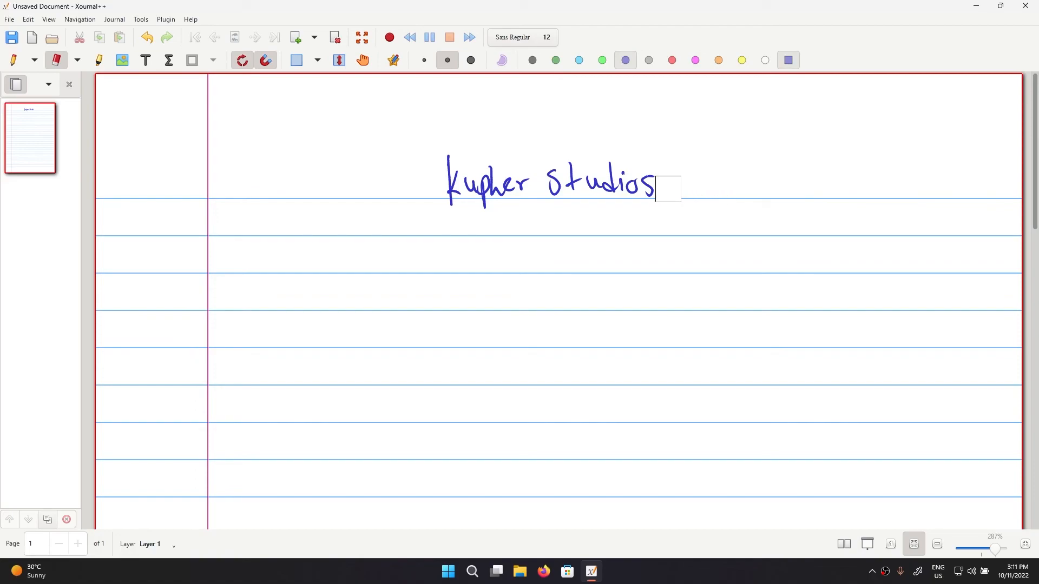